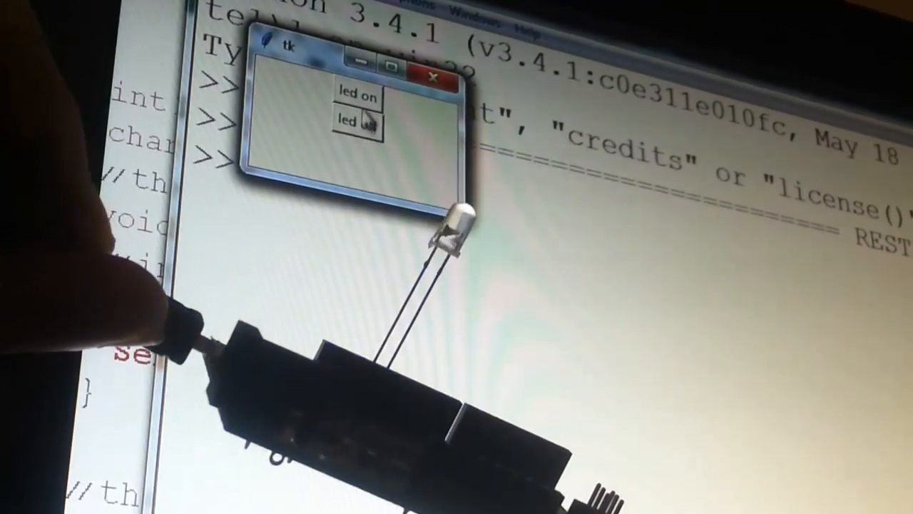
# Switch the Arduino LED off from the tk window's 'led off' button.
pyautogui.click(357, 121)
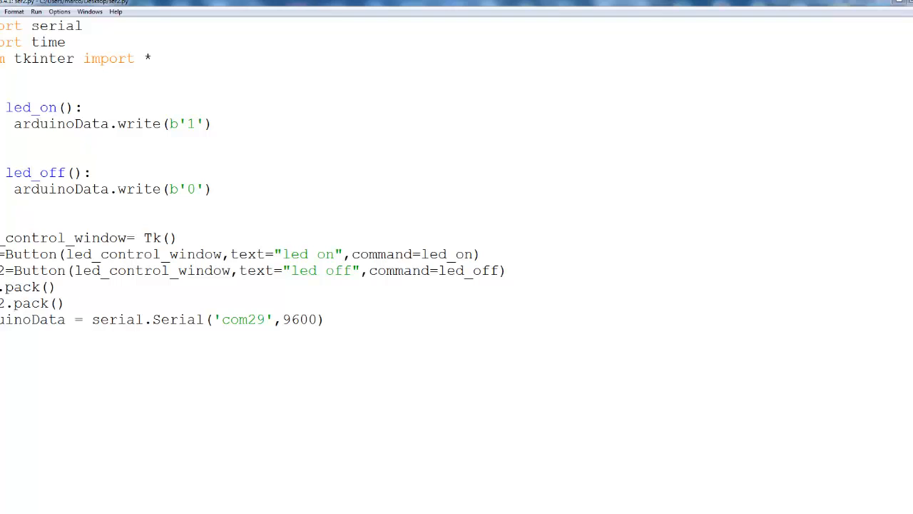
# Run the LED control module with F5 after highlighting the com29 serial line.
pyautogui.tripleClick(160, 320)
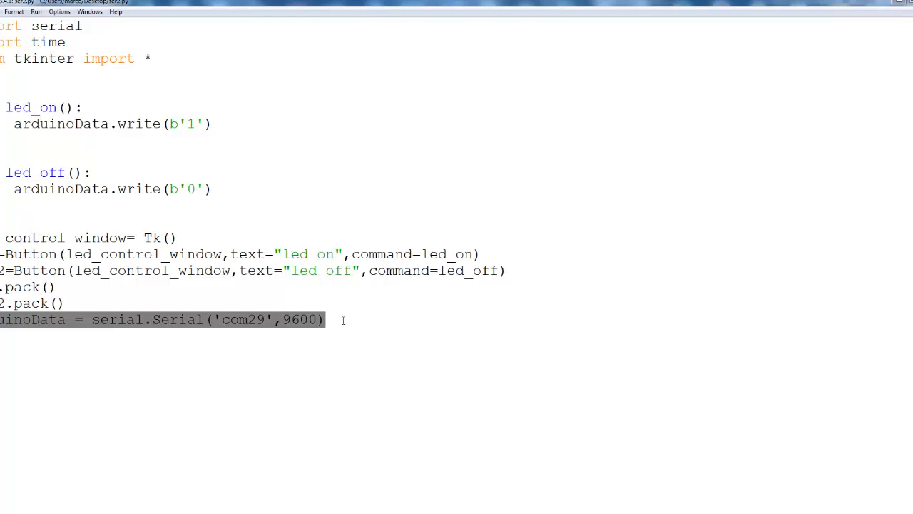
pyautogui.press('F5')
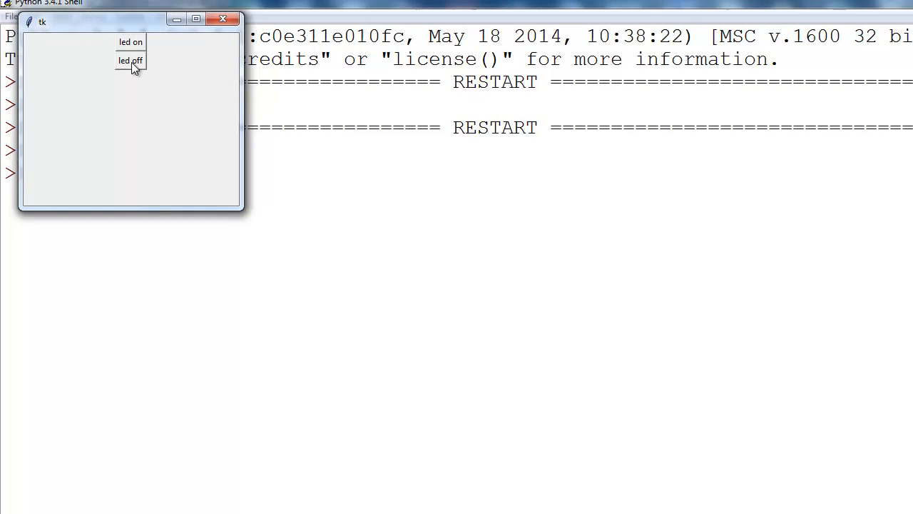